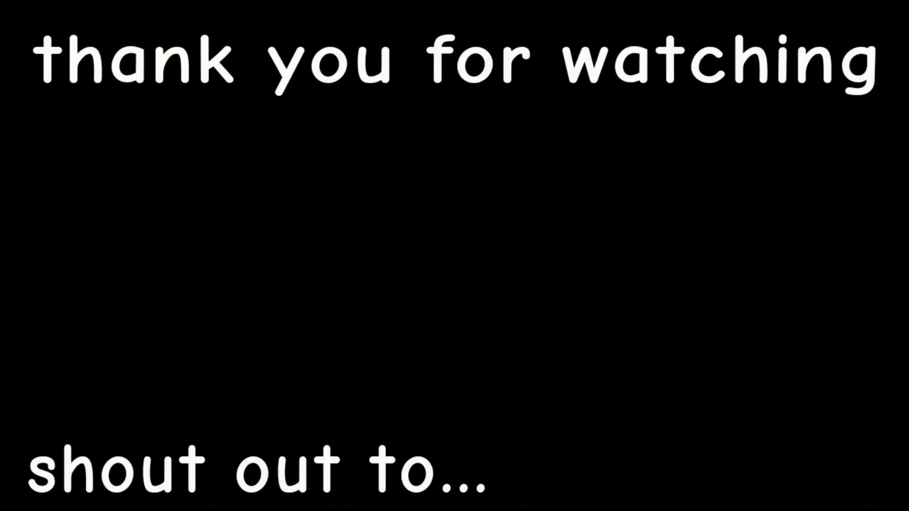
pyautogui.write('failboat')
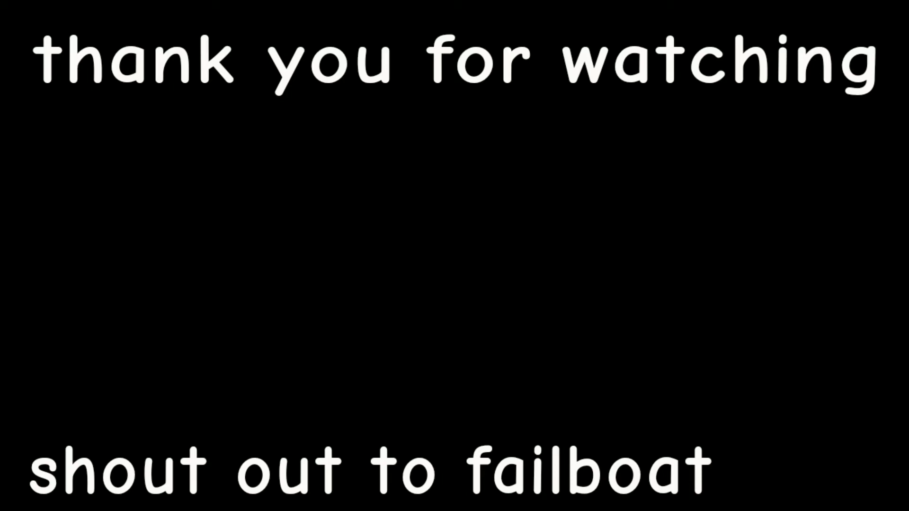